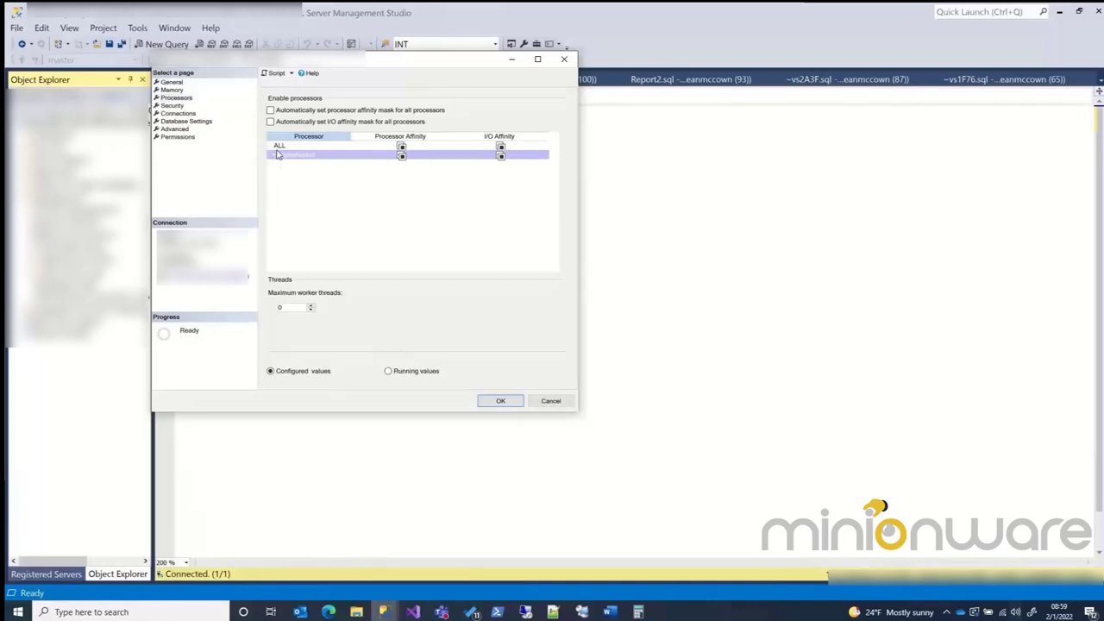
mouse_move(276, 164)
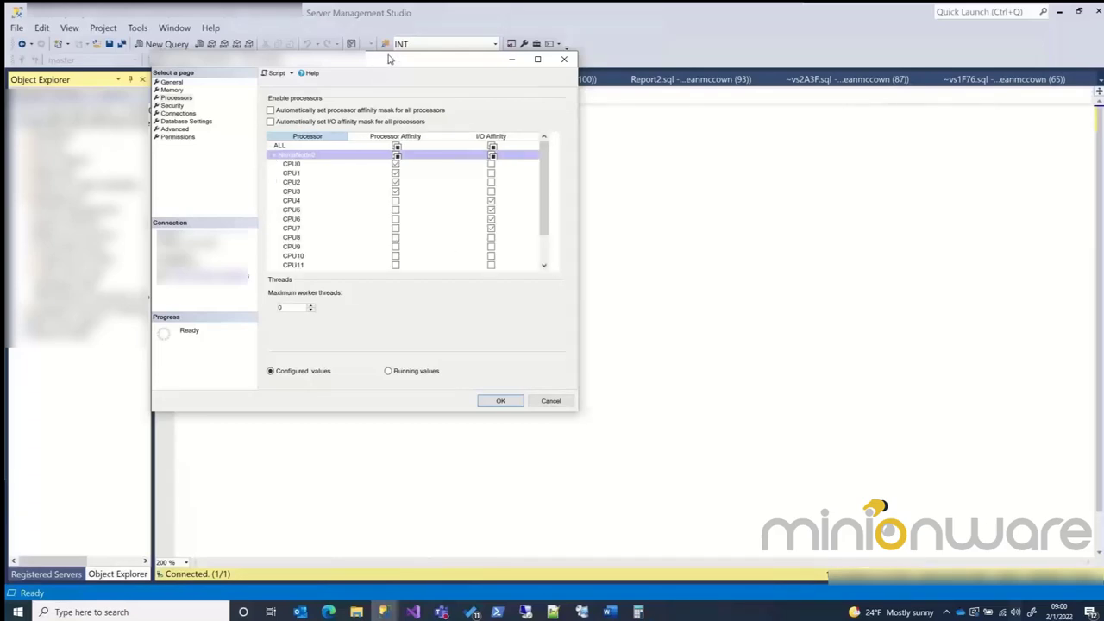
Step: Enlarge the Server Properties dialog so the per-CPU affinity rows fit
drag(388, 59, 396, 52)
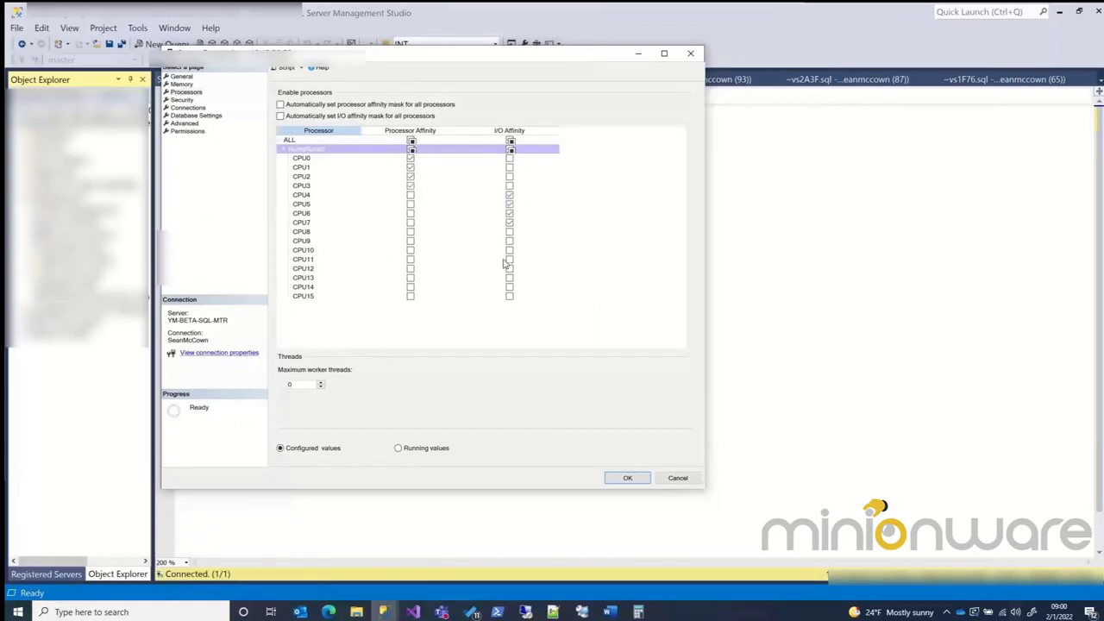
mouse_move(557, 243)
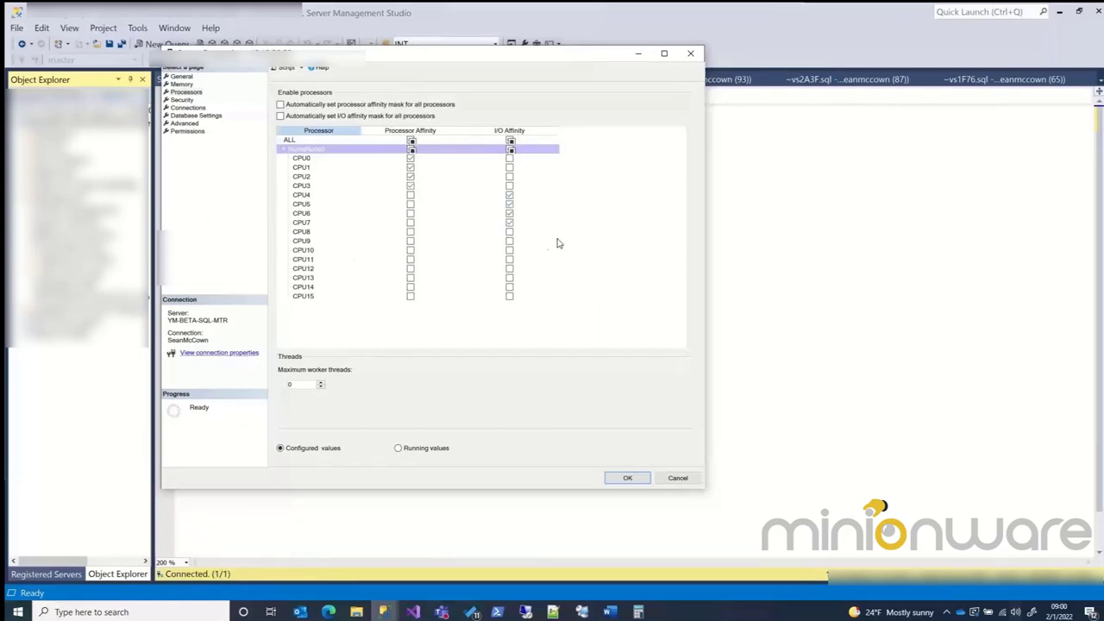
mouse_move(302, 140)
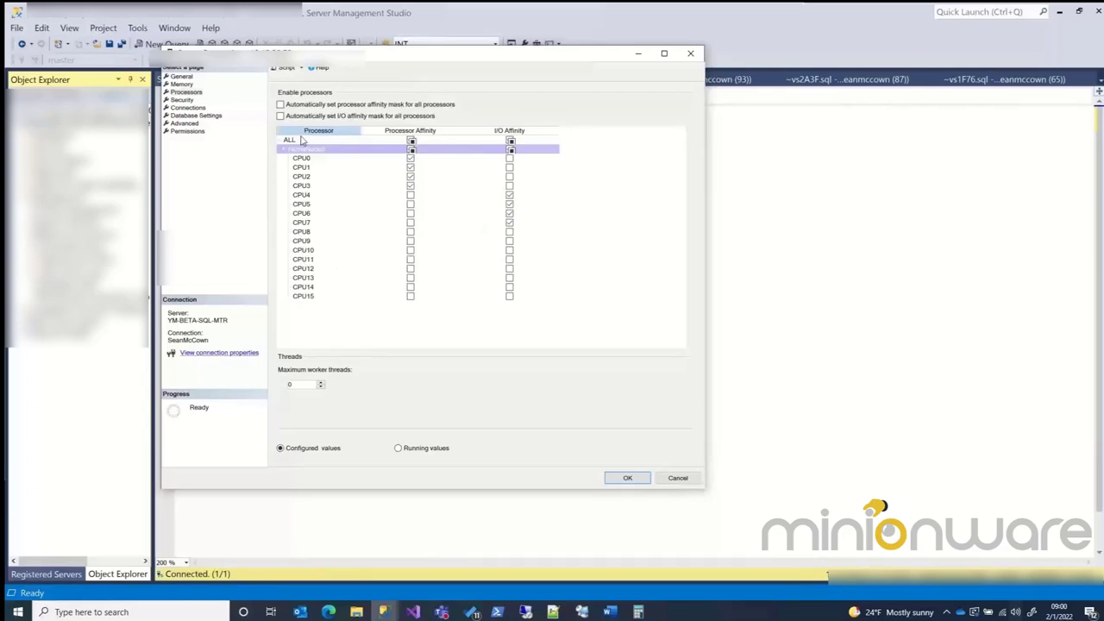
mouse_move(427, 164)
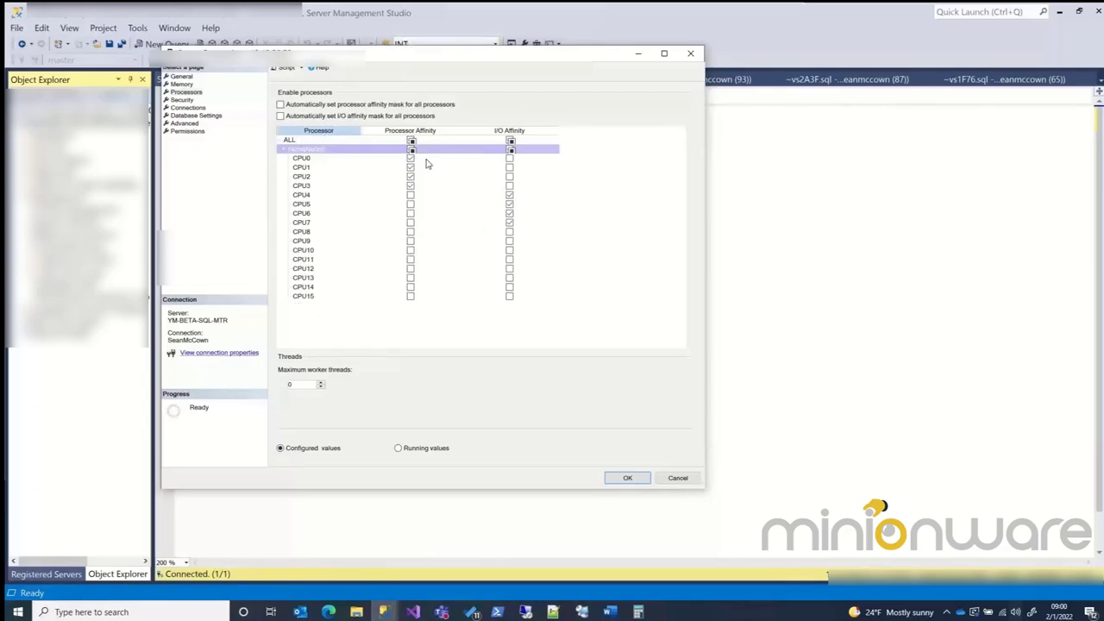
mouse_move(472, 335)
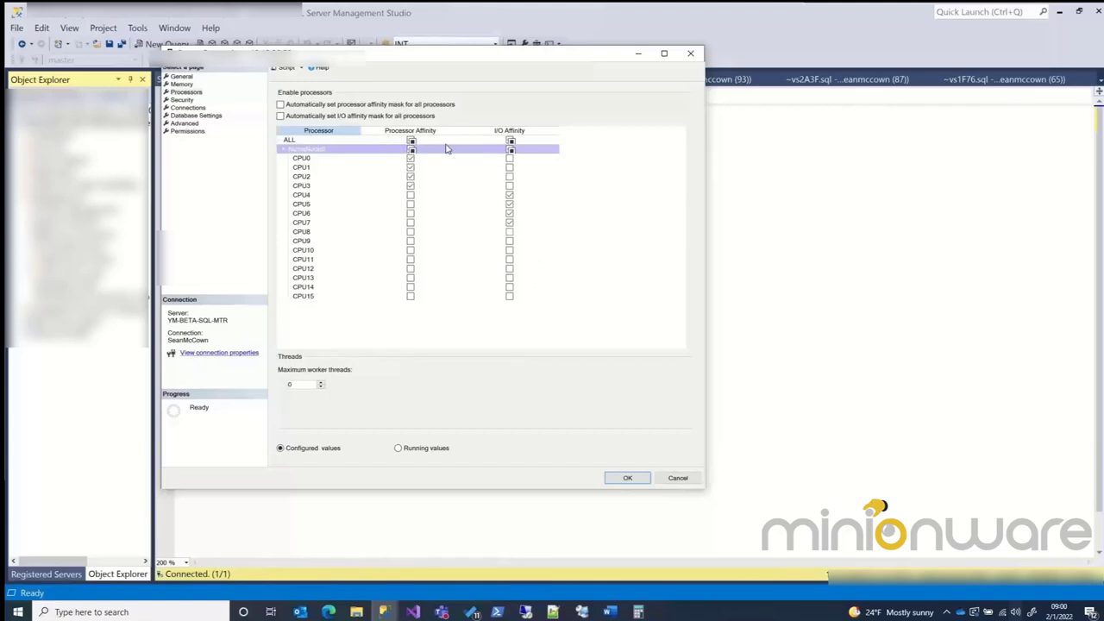
mouse_move(425, 55)
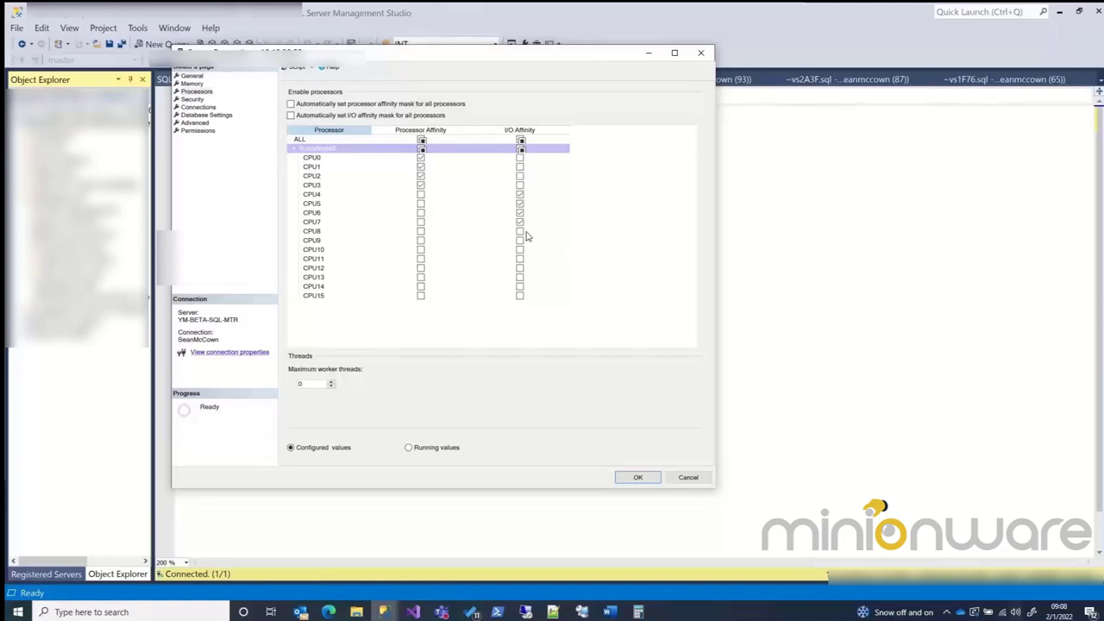
mouse_move(524, 236)
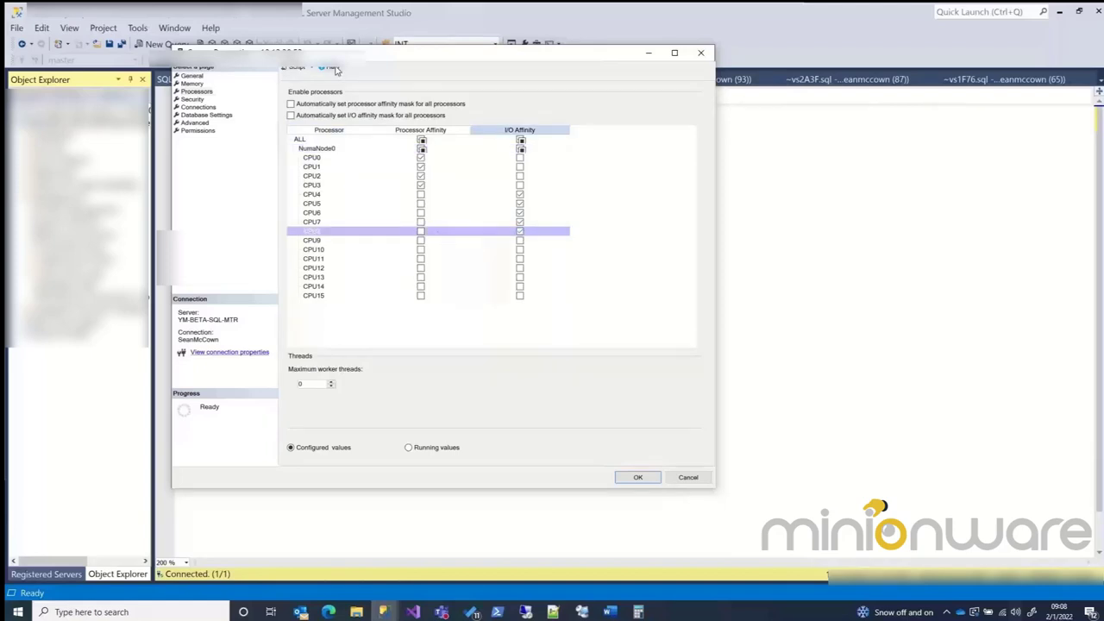
Step: Script the processor affinity change to a new empty query window
click(297, 67)
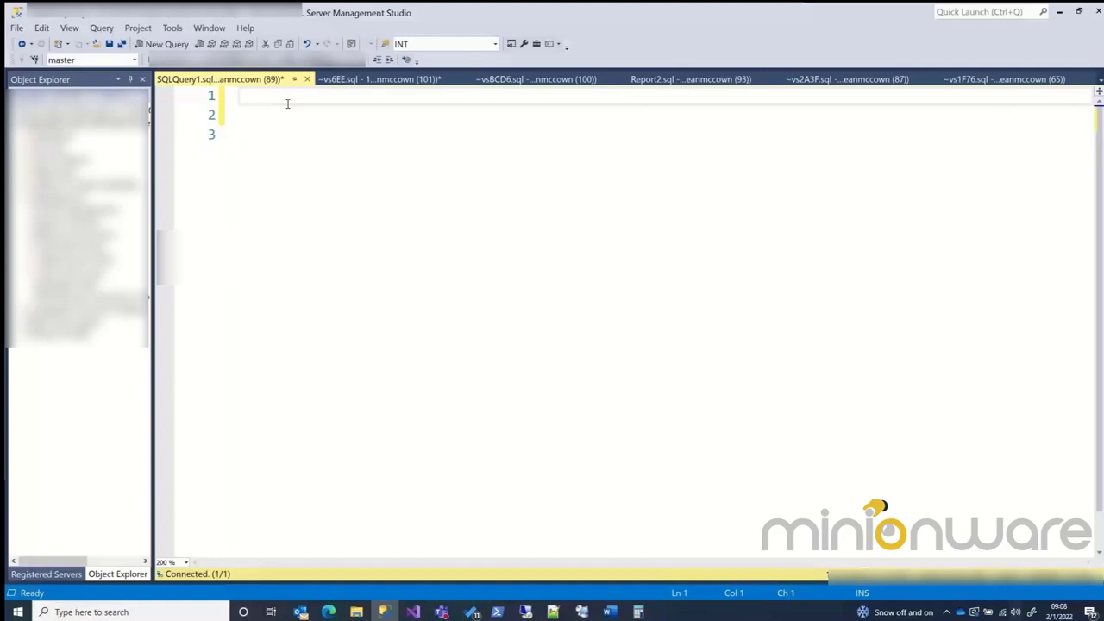
Step: Place the sp_configure 'affinity I/O mask' = 43520 script with RECONFIGURE in the query editor
text(EXEC sys.sp_configure N'affinity I/O mask', N'43520')
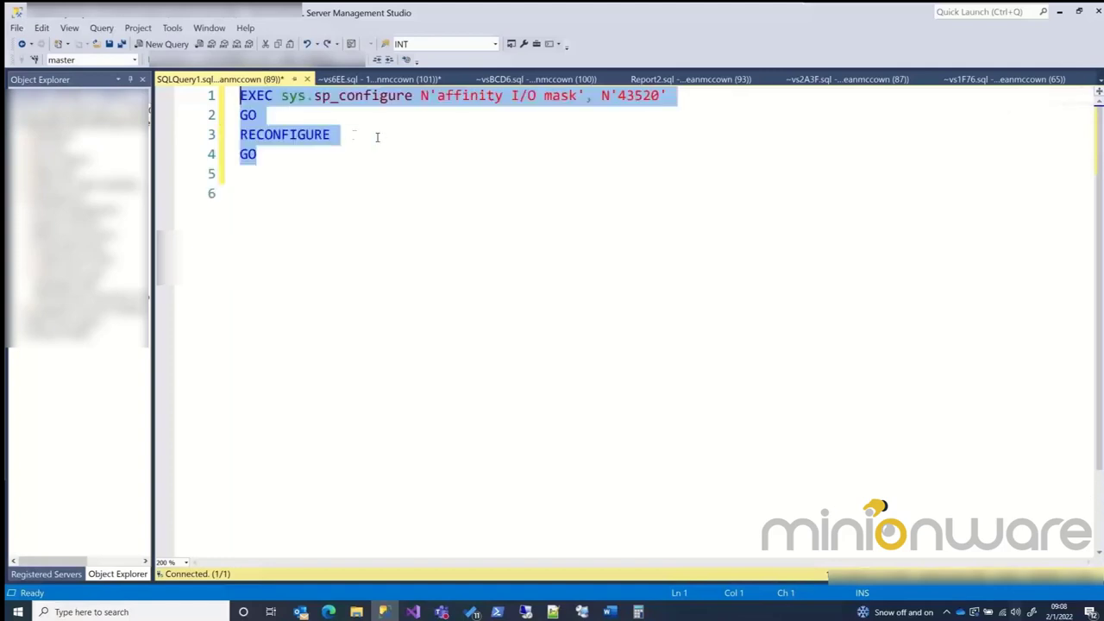
click(331, 135)
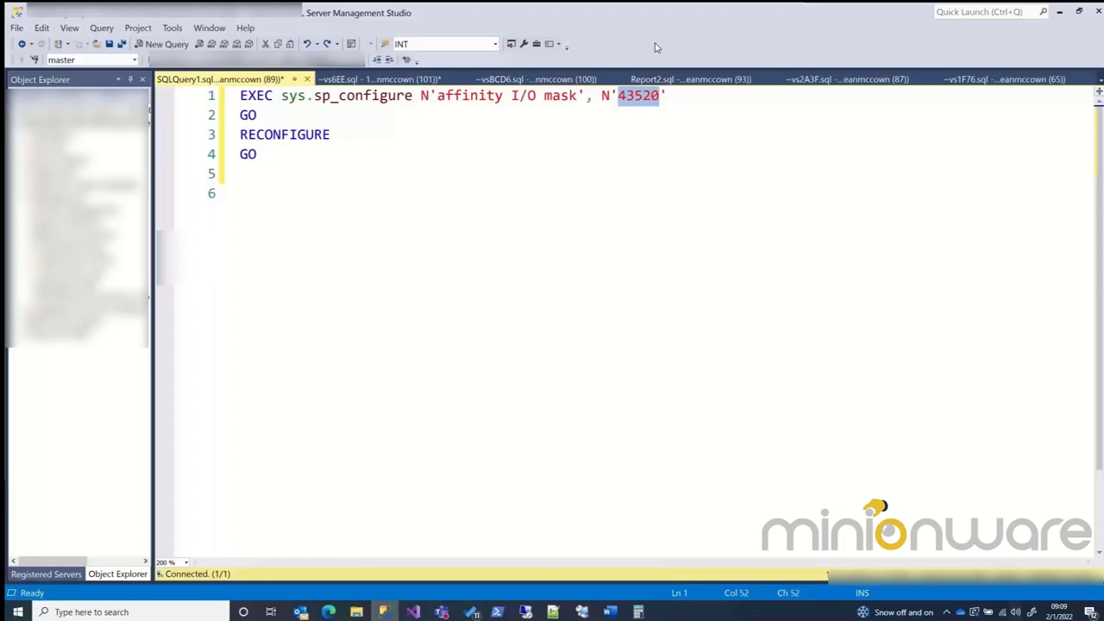
mouse_move(580, 59)
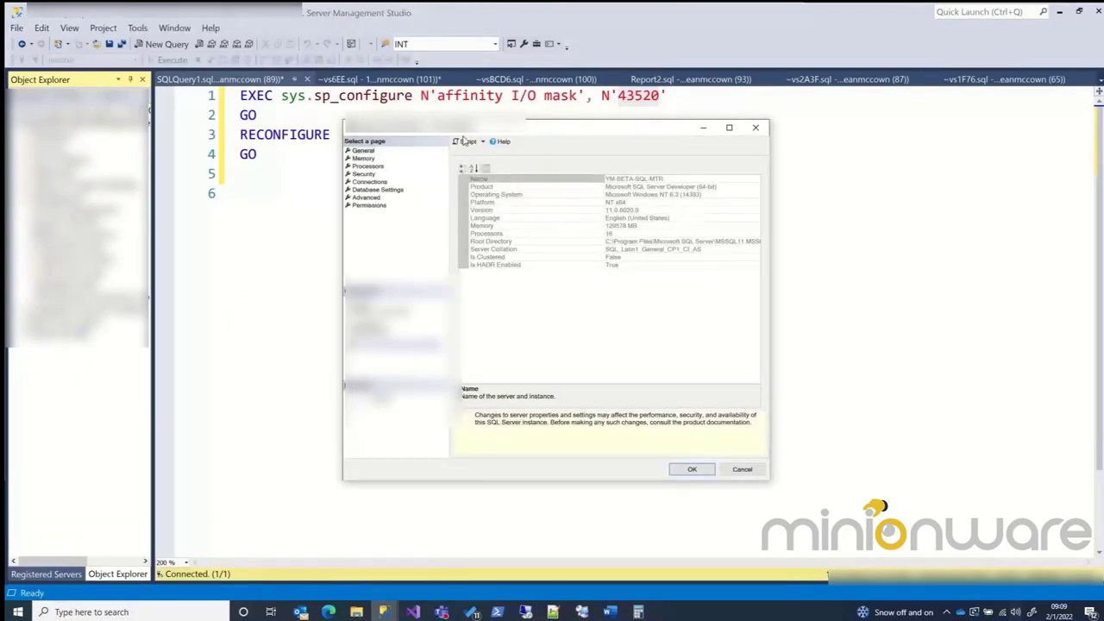
Step: Reopen Server Properties Processors page, turn off automatic processor affinity and expand ALL > NumaNode0 to list every CPU
click(369, 166)
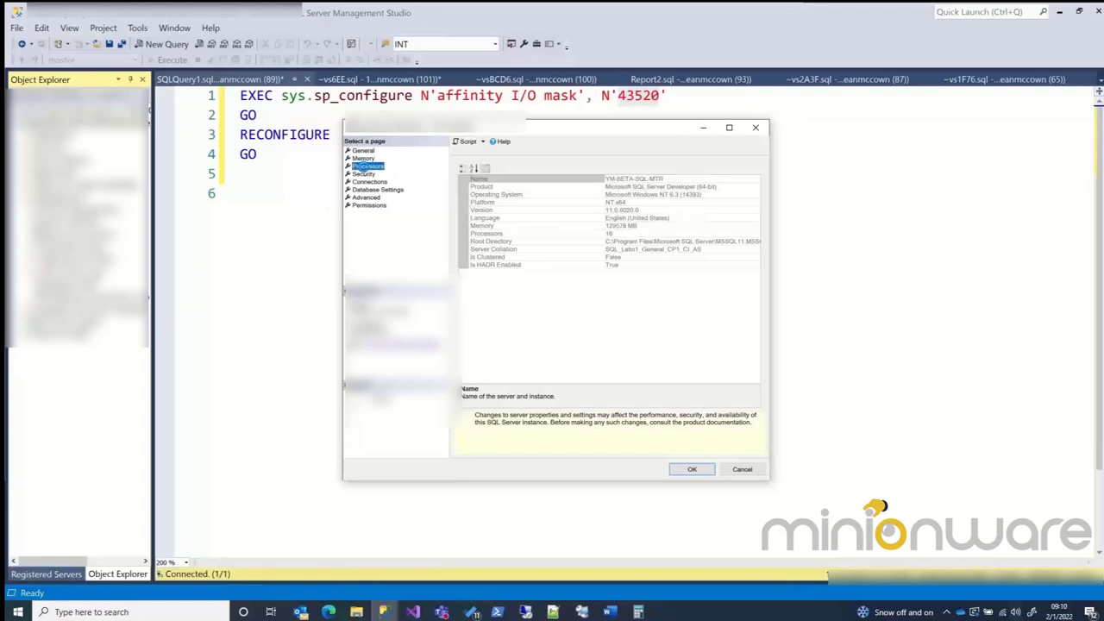
click(369, 165)
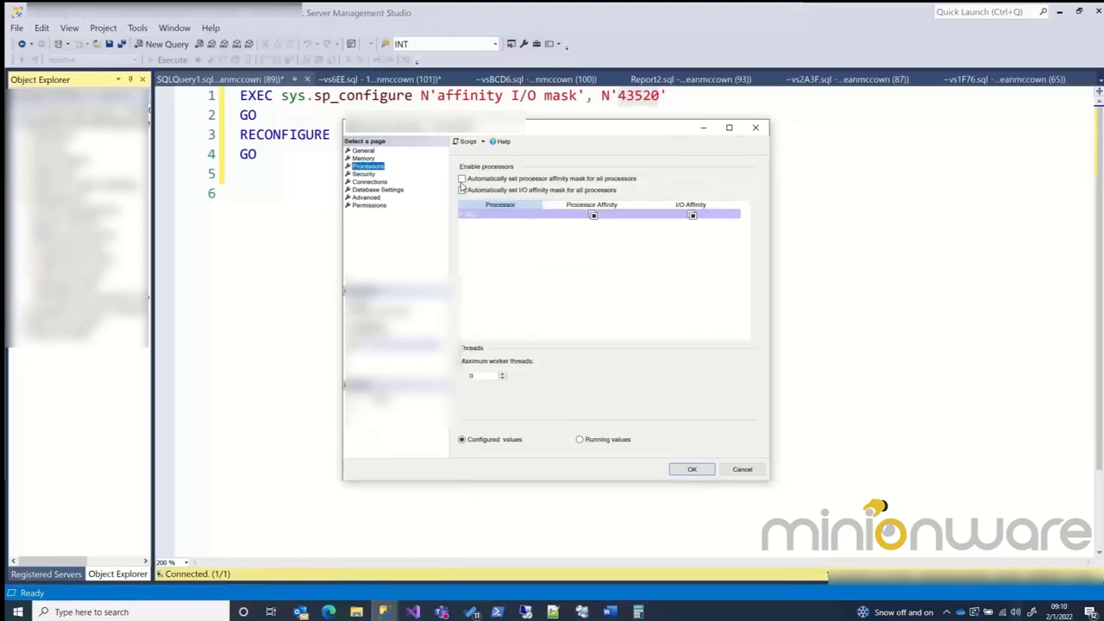
mouse_move(459, 196)
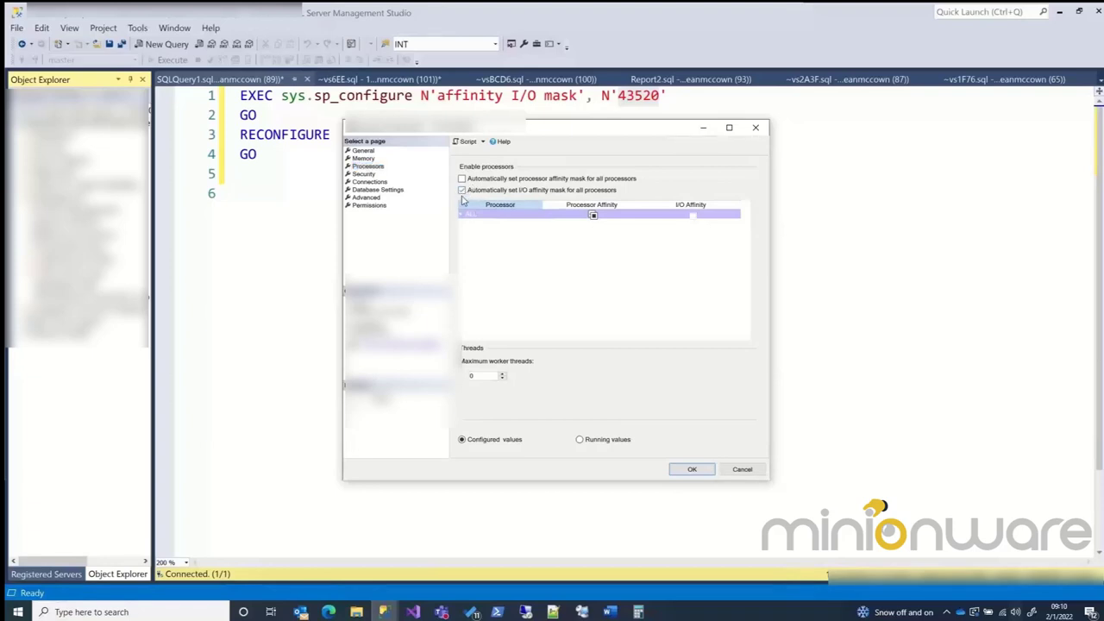
click(462, 214)
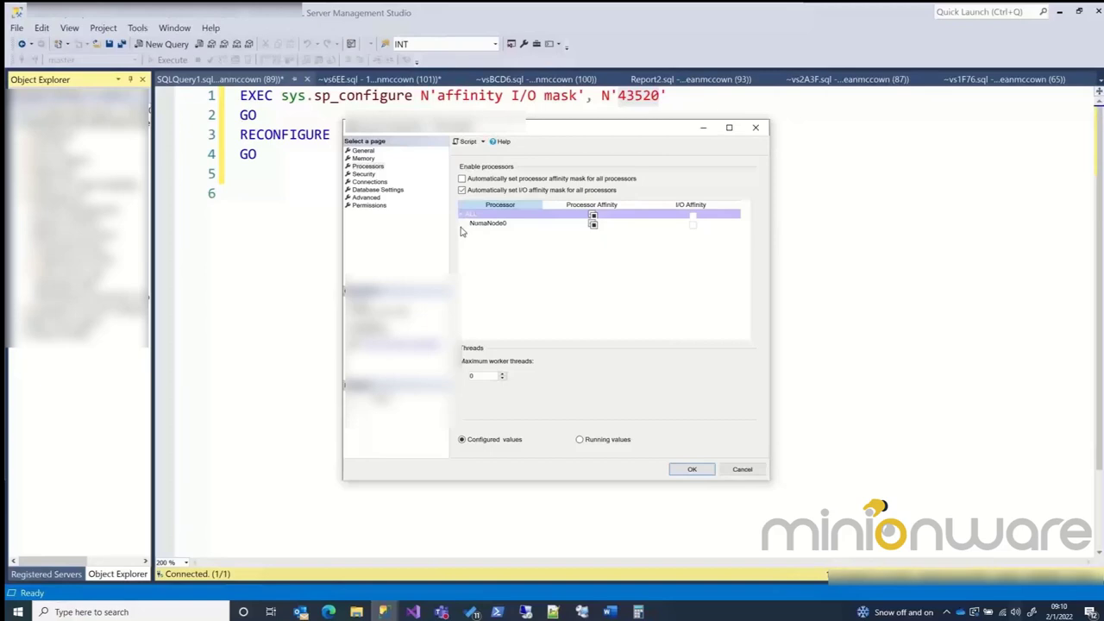
click(464, 222)
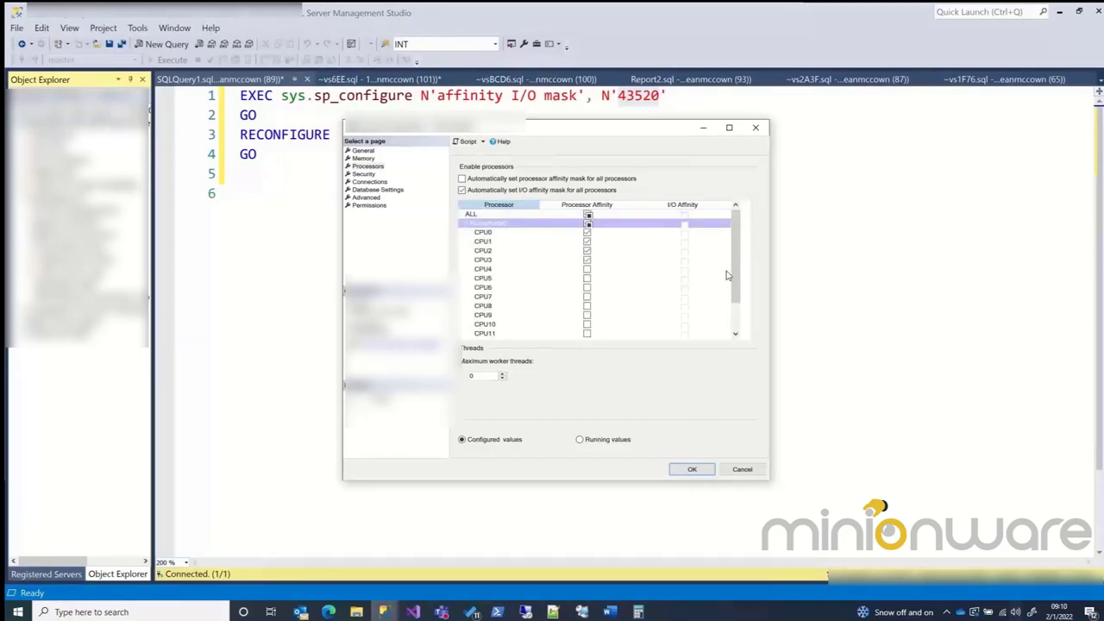
scroll(down, 3)
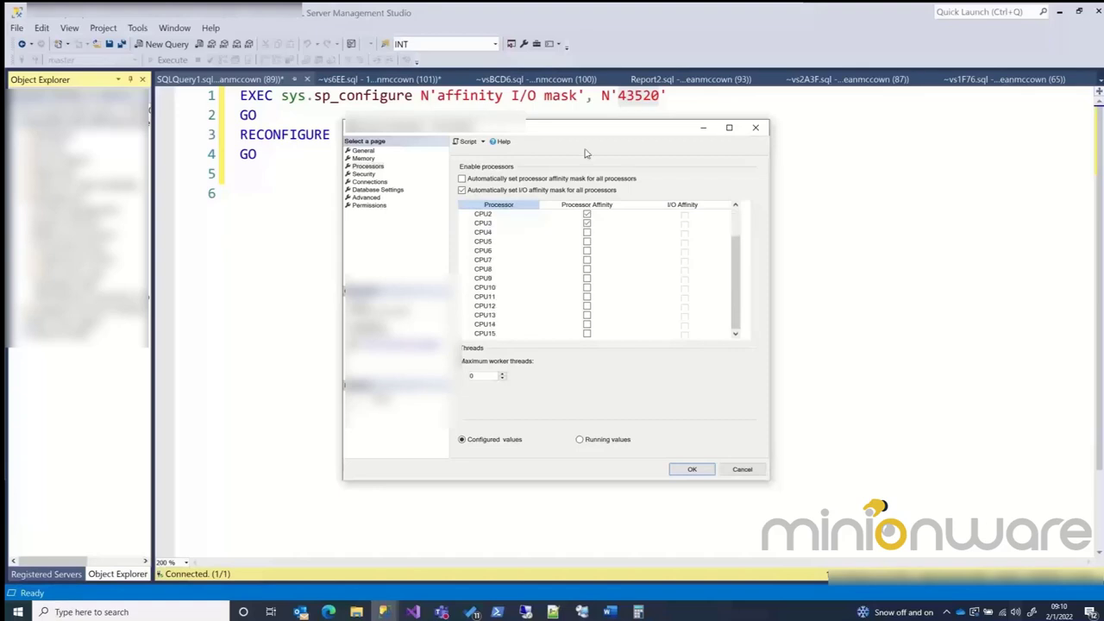
drag(586, 127, 586, 112)
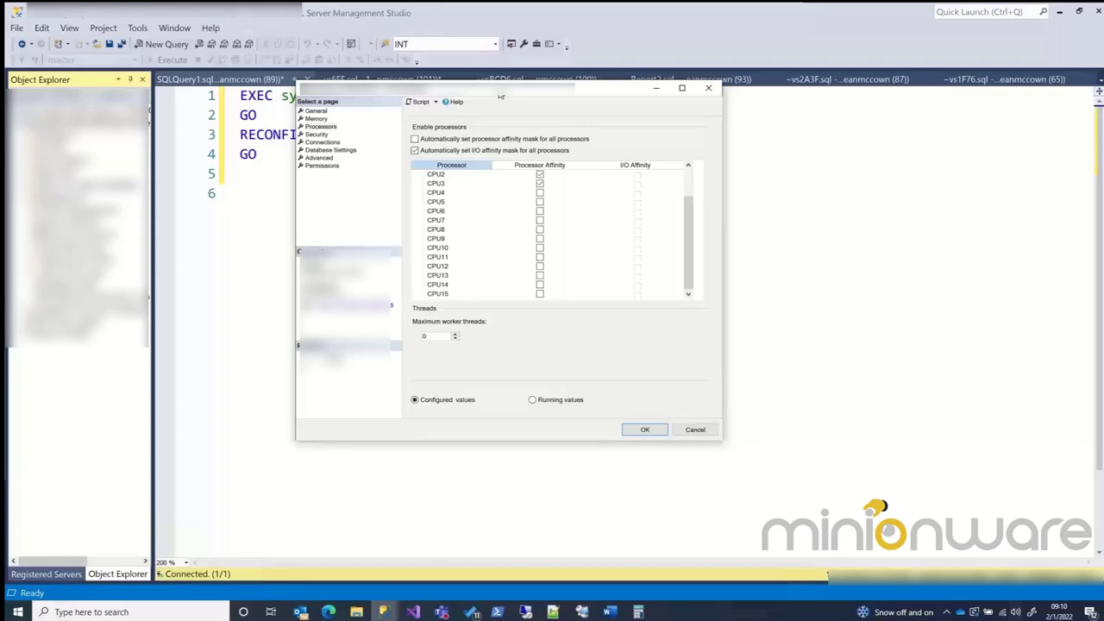
scroll(up, 3)
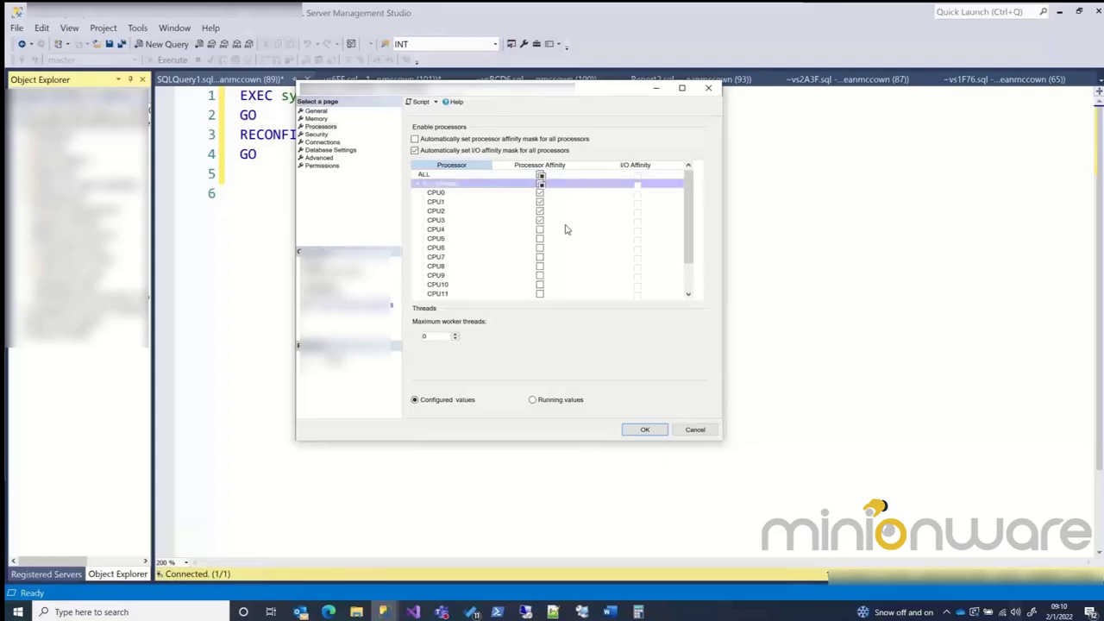
scroll(down, 3)
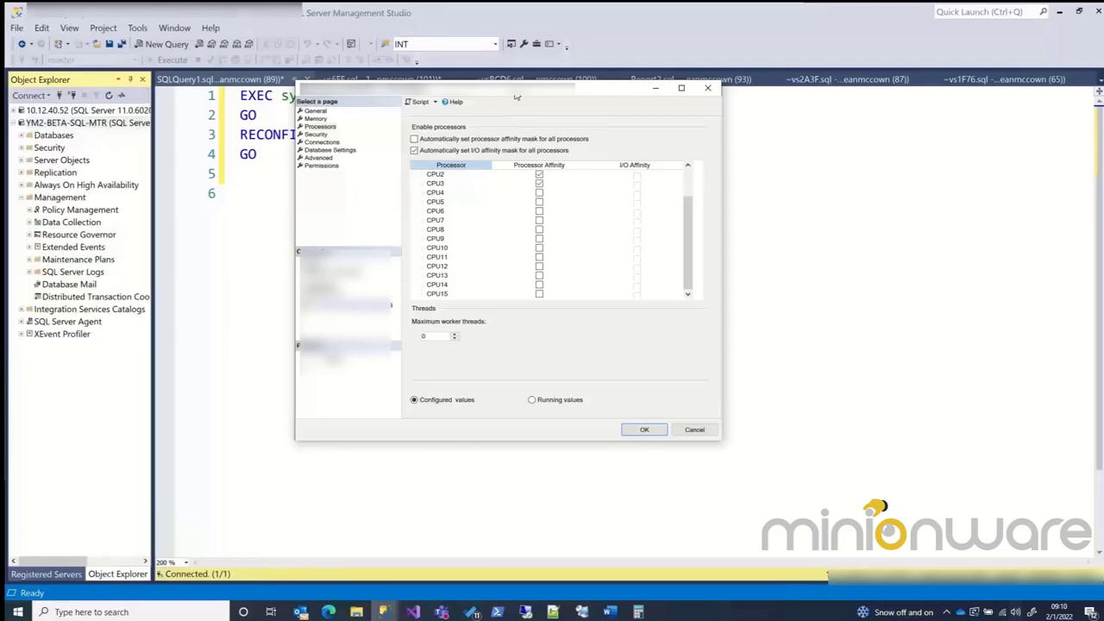
mouse_move(602, 213)
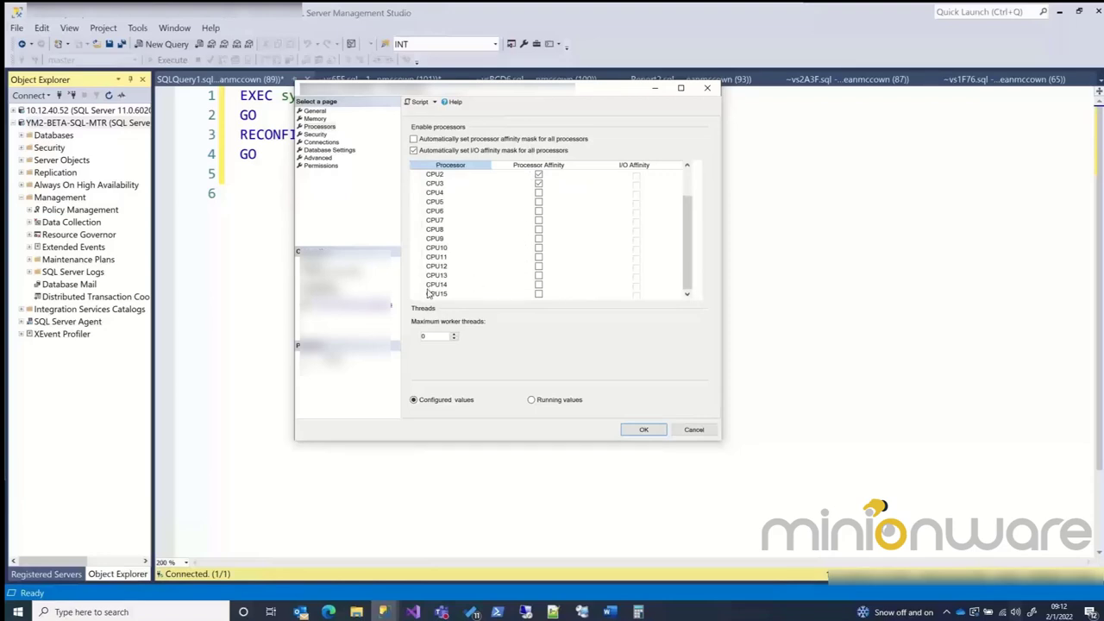
mouse_move(593, 305)
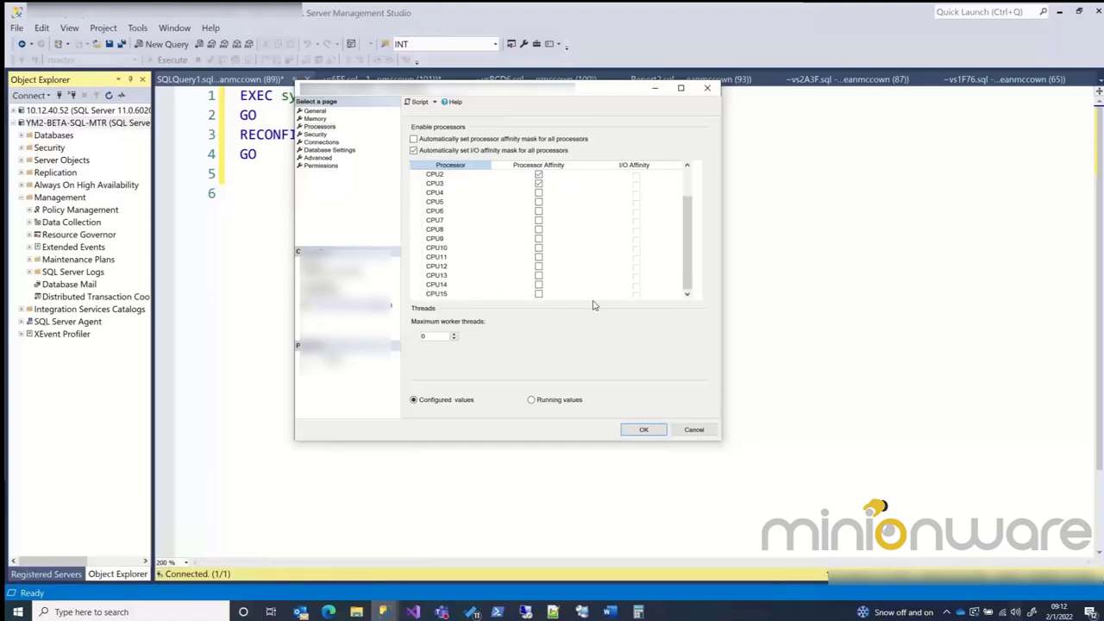
mouse_move(507, 97)
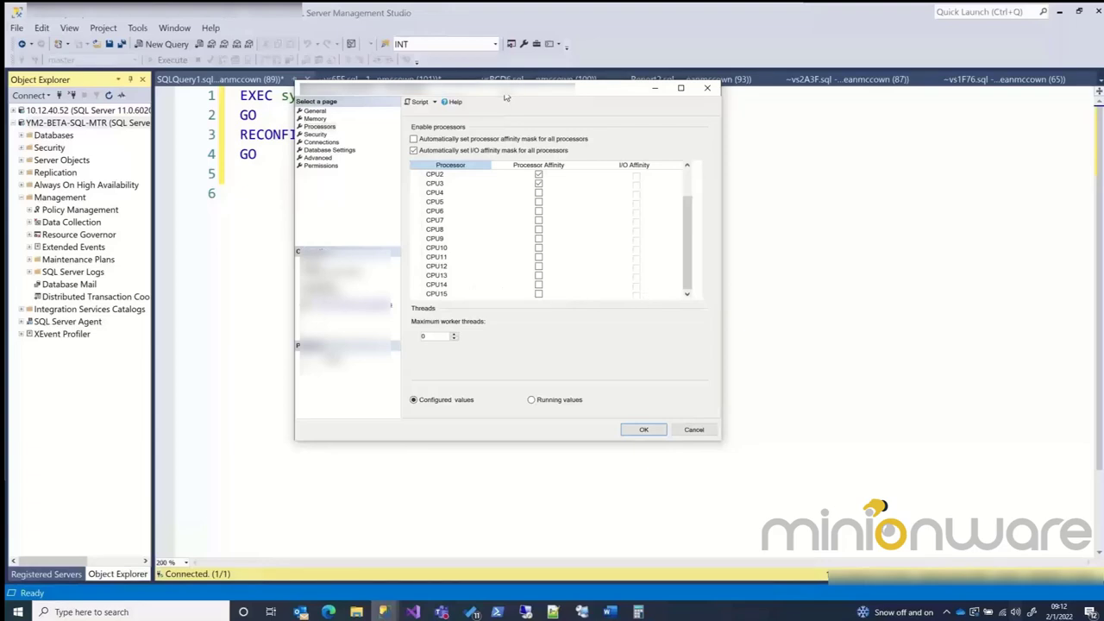